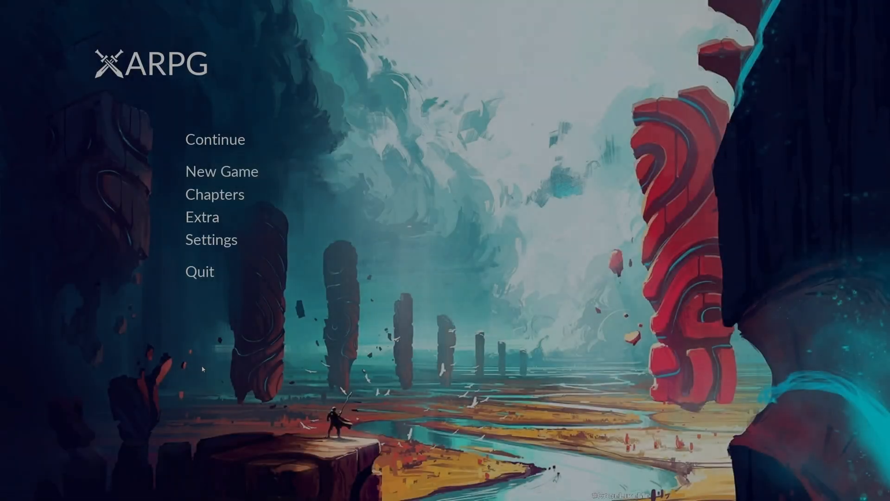
Bring up the quit confirmation in Play and try the main menu buttons behind it
{"action": "left_click", "coordinate": [198, 270]}
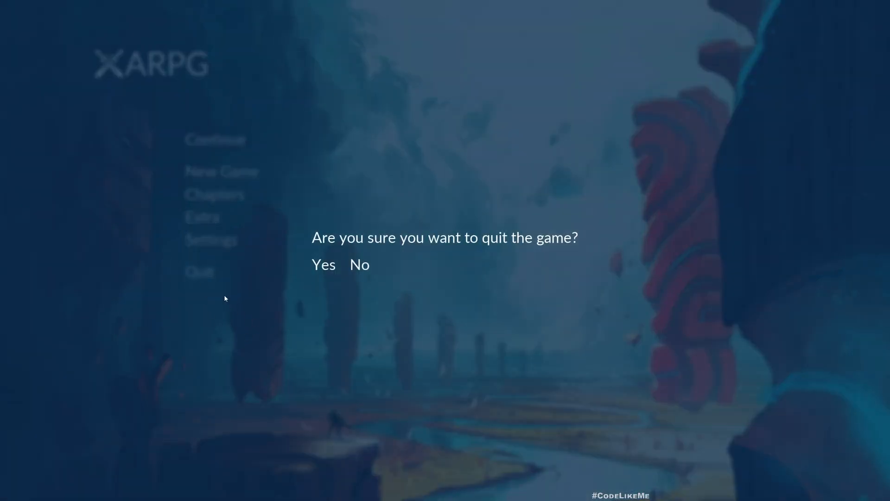
{"action": "mouse_move", "coordinate": [477, 310]}
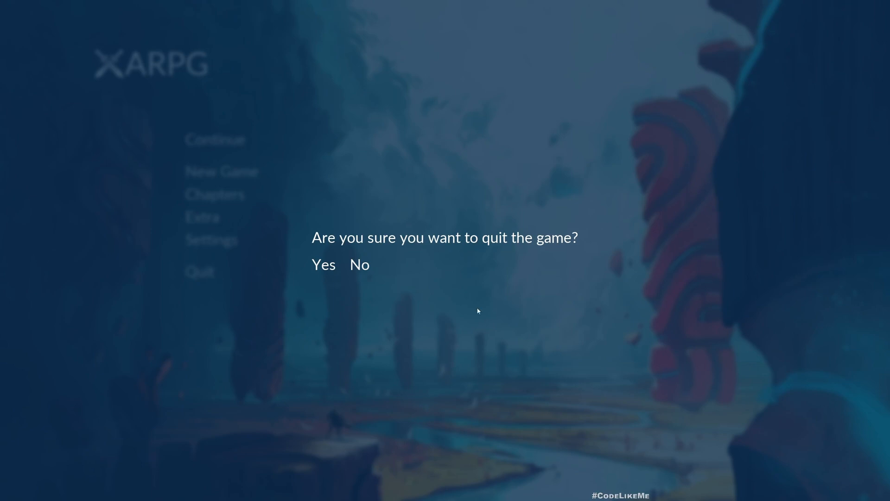
{"action": "mouse_move", "coordinate": [717, 324]}
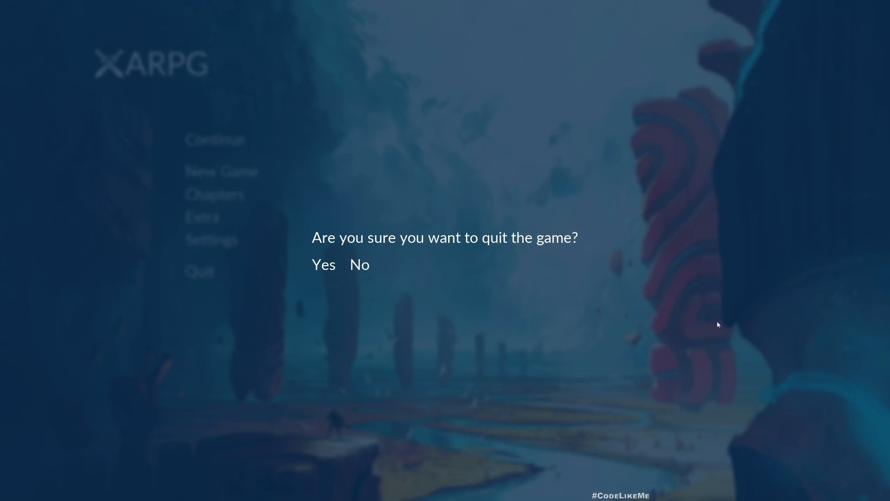
{"action": "mouse_move", "coordinate": [197, 163]}
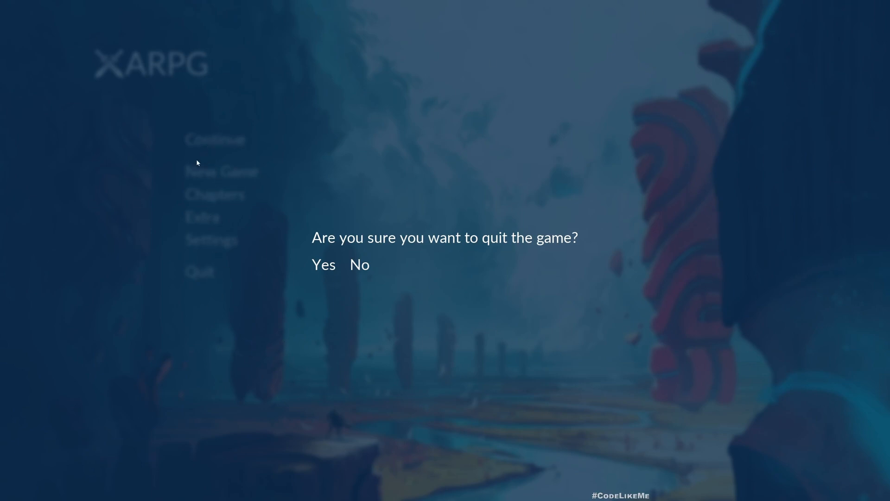
{"action": "mouse_move", "coordinate": [204, 278]}
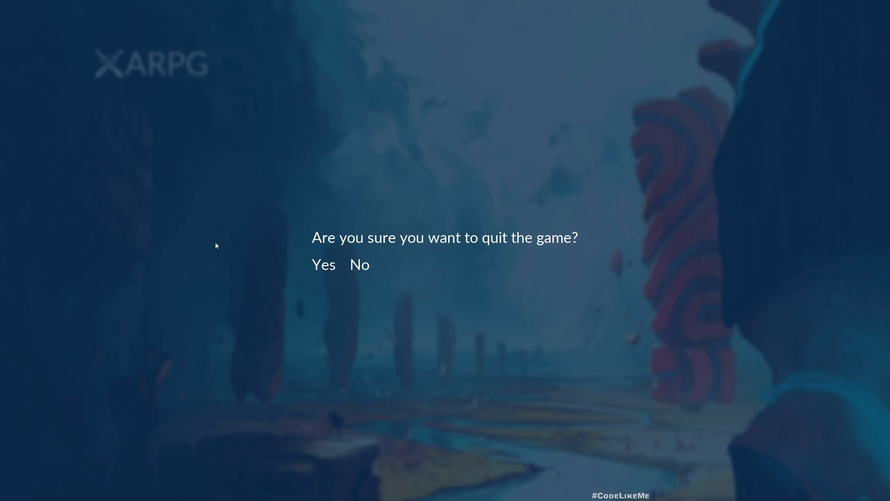
{"action": "left_click", "coordinate": [322, 264]}
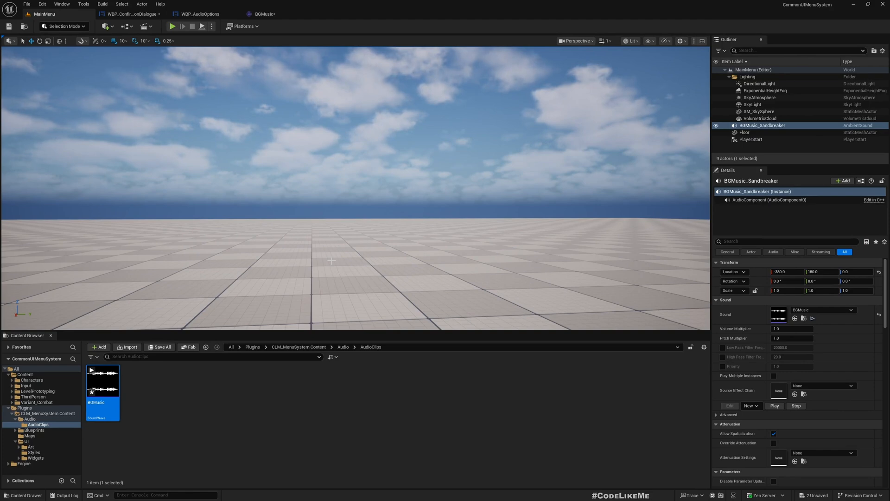
{"action": "mouse_move", "coordinate": [133, 14]}
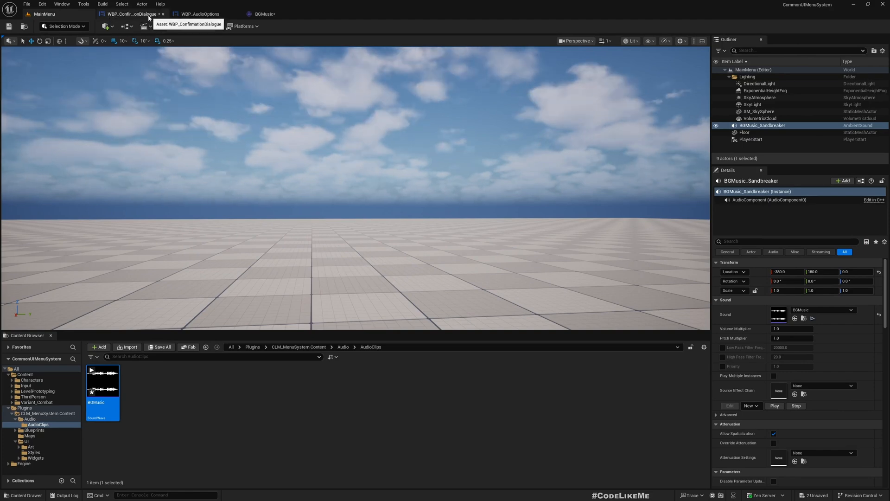
In WBP_ConfirmationDialogue give BackgroundBlur_0 a Render Opacity of 1.0
{"action": "left_click", "coordinate": [133, 14]}
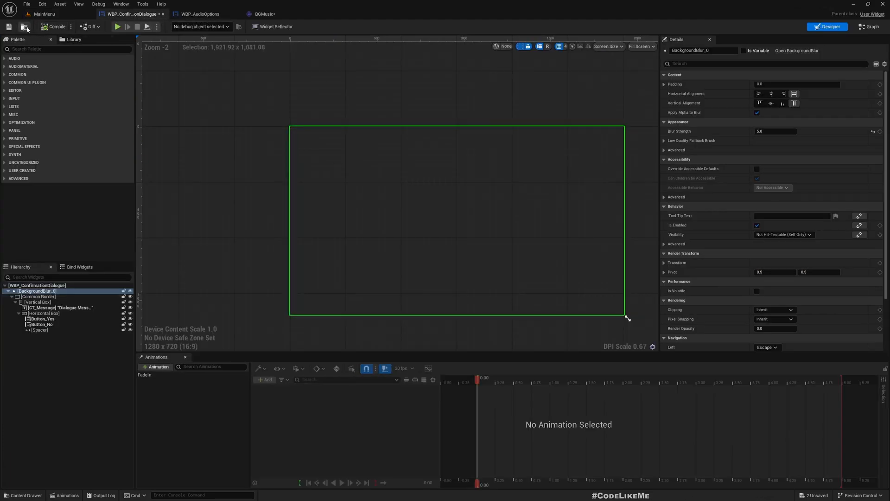
{"action": "mouse_move", "coordinate": [257, 99]}
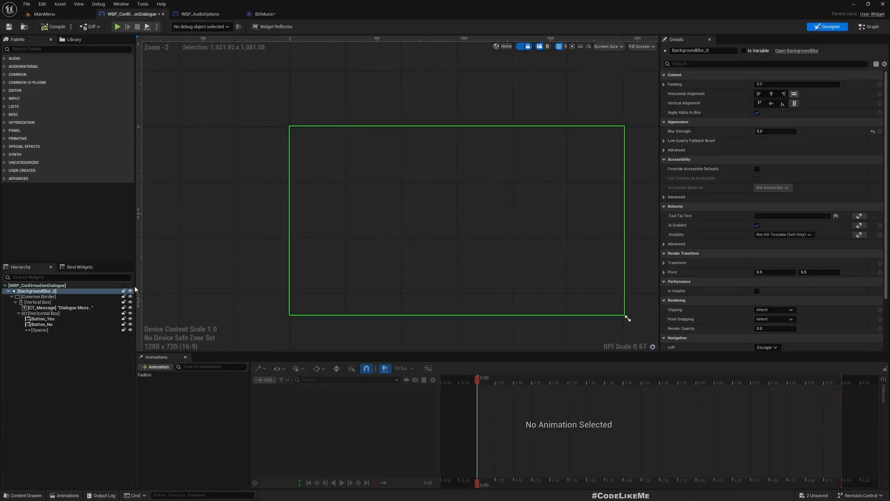
{"action": "scroll", "scroll_direction": "down", "scroll_amount": 3}
{"action": "type", "text": "1"}
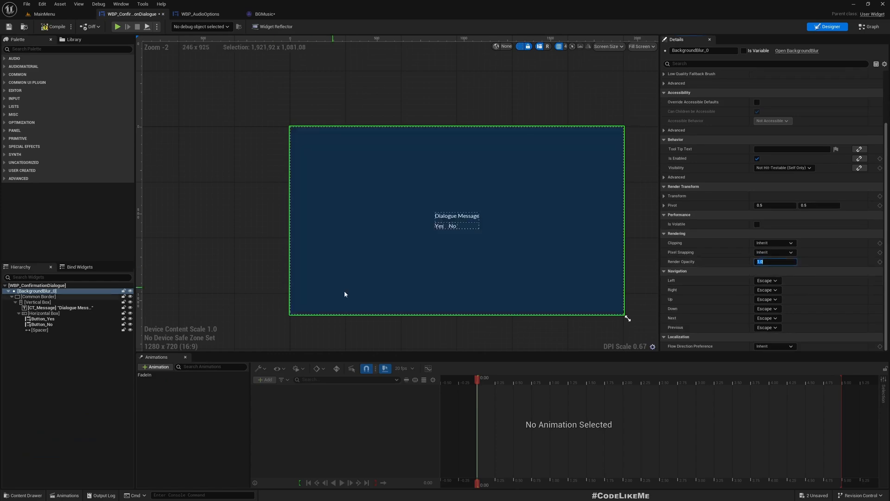
{"action": "left_click", "coordinate": [37, 296]}
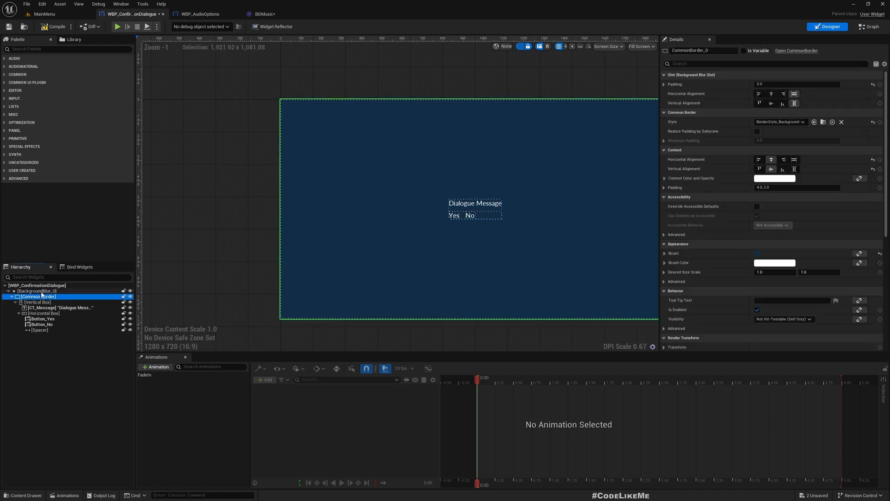
{"action": "left_click", "coordinate": [37, 290]}
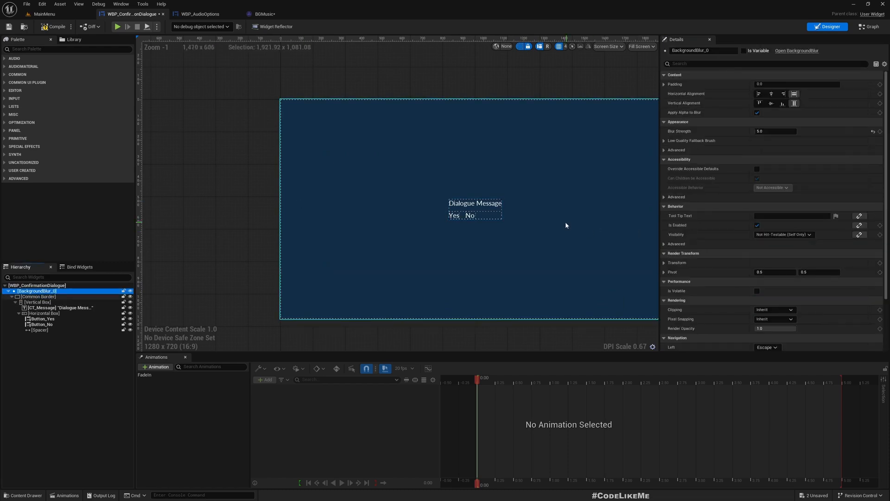
{"action": "mouse_move", "coordinate": [290, 297]}
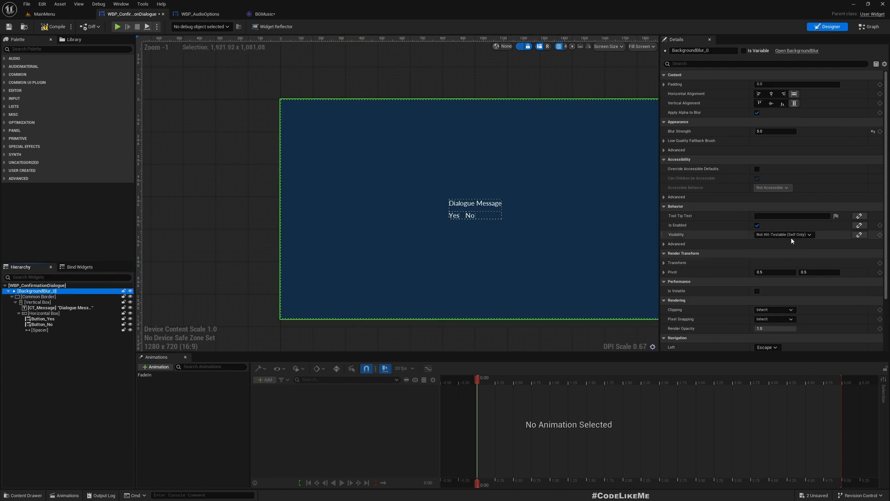
Set BackgroundBlur_0's Visibility to Visible so it blocks clicks, then return to MainMenu
{"action": "left_click", "coordinate": [784, 233]}
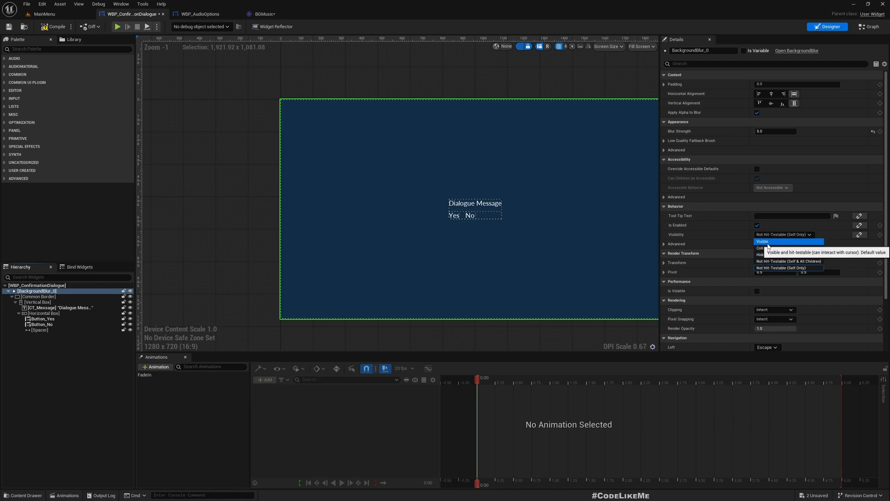
{"action": "left_click", "coordinate": [762, 241]}
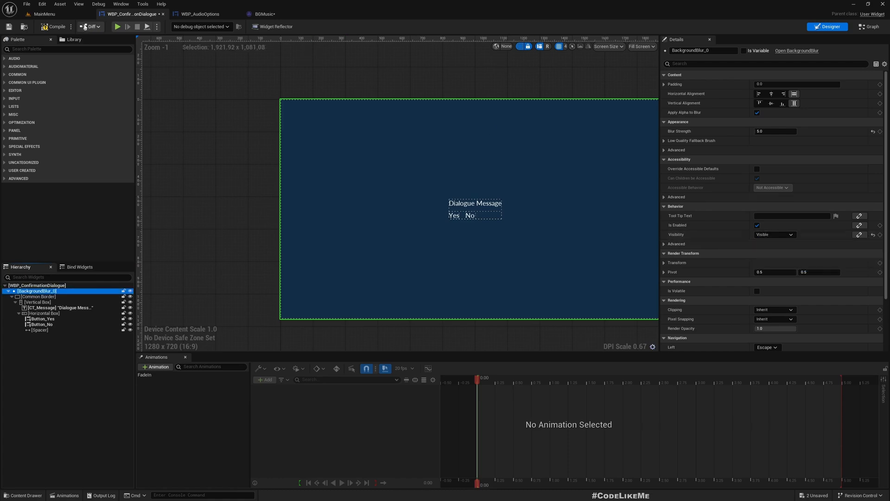
{"action": "left_click", "coordinate": [44, 14]}
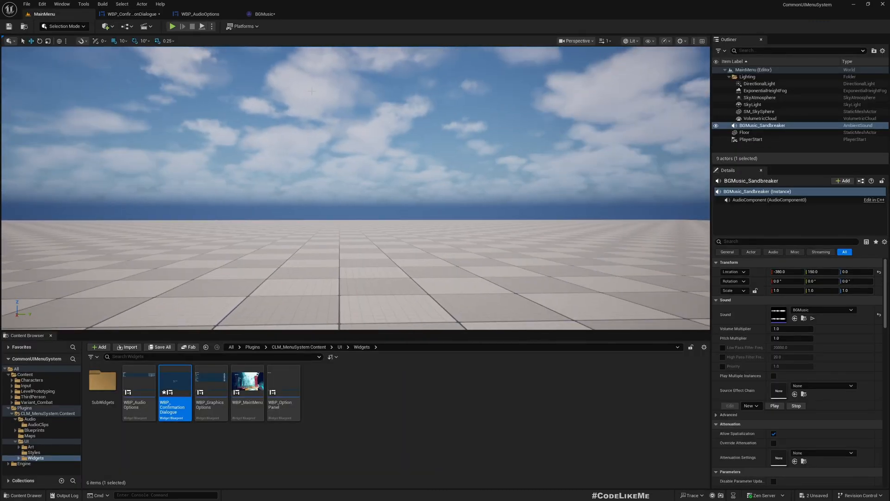
Retest the quit dialog in Play, then bring up the WBP_AudioOptions widget
{"action": "left_click", "coordinate": [174, 27]}
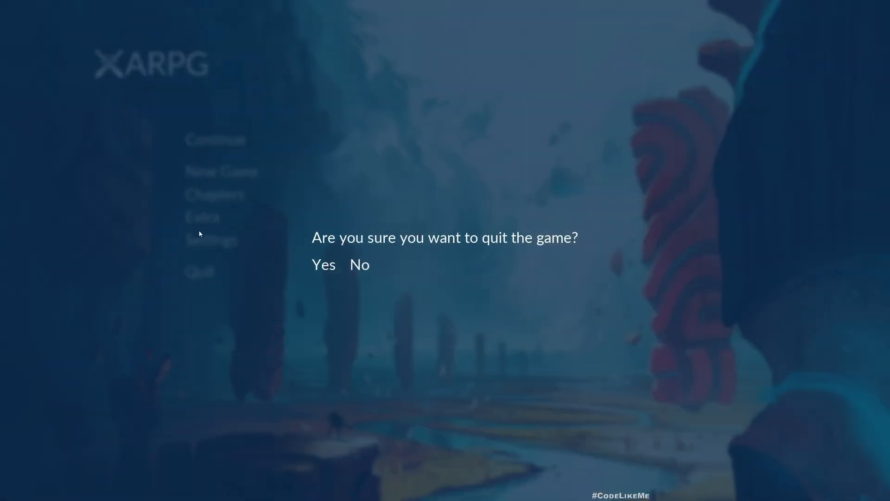
{"action": "mouse_move", "coordinate": [264, 252]}
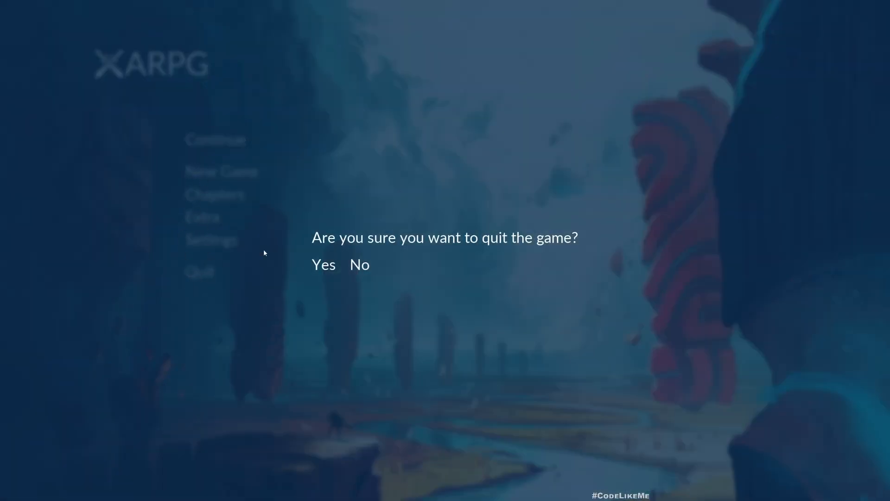
{"action": "mouse_move", "coordinate": [324, 265]}
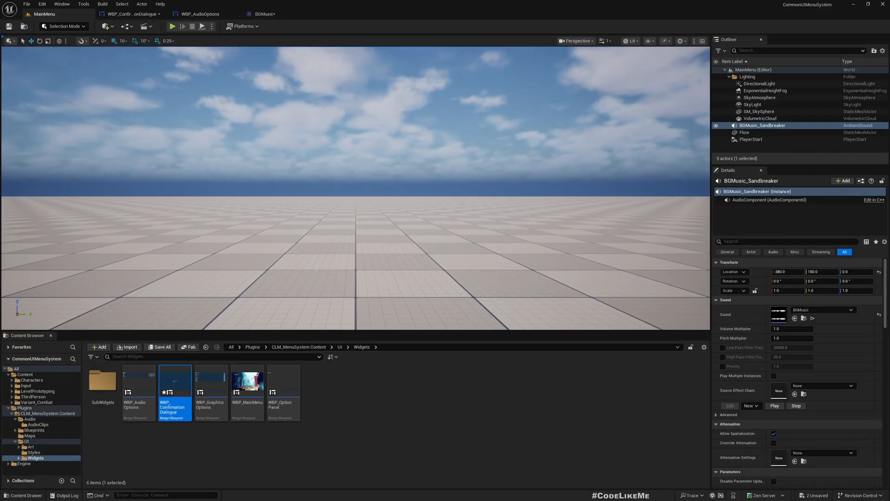
{"action": "left_click", "coordinate": [159, 346]}
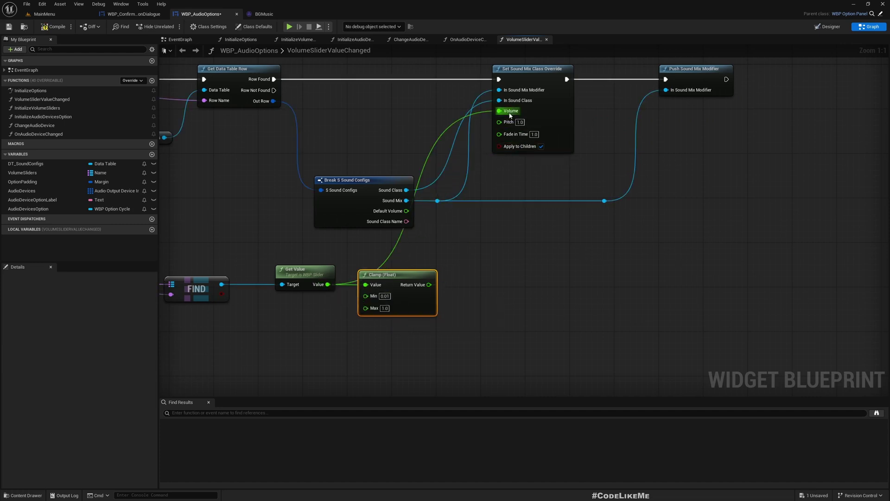
Compile the audio options widget, select BGMusic_Sandbreaker and open its BGMusic sound asset
{"action": "left_click", "coordinate": [54, 26]}
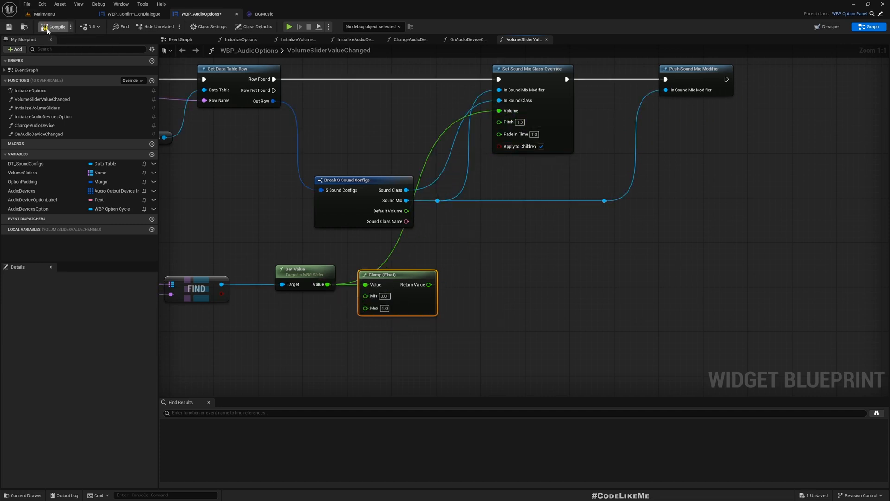
{"action": "left_click", "coordinate": [44, 14]}
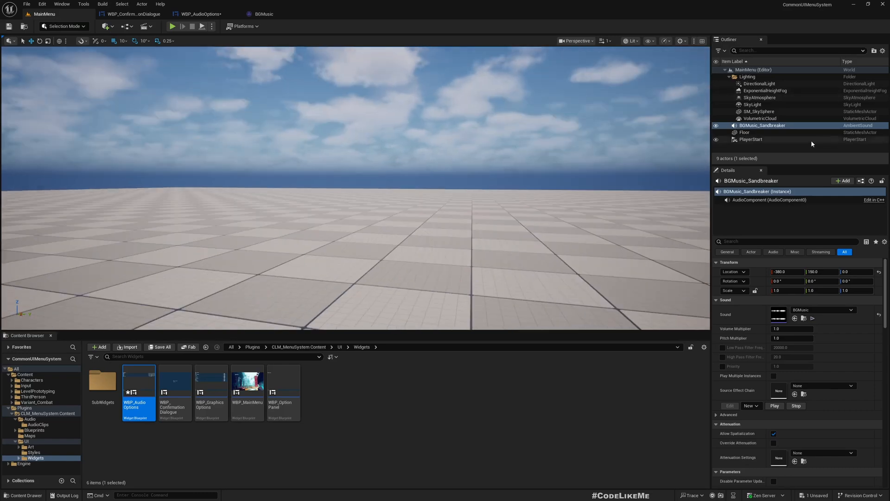
{"action": "left_click", "coordinate": [762, 125]}
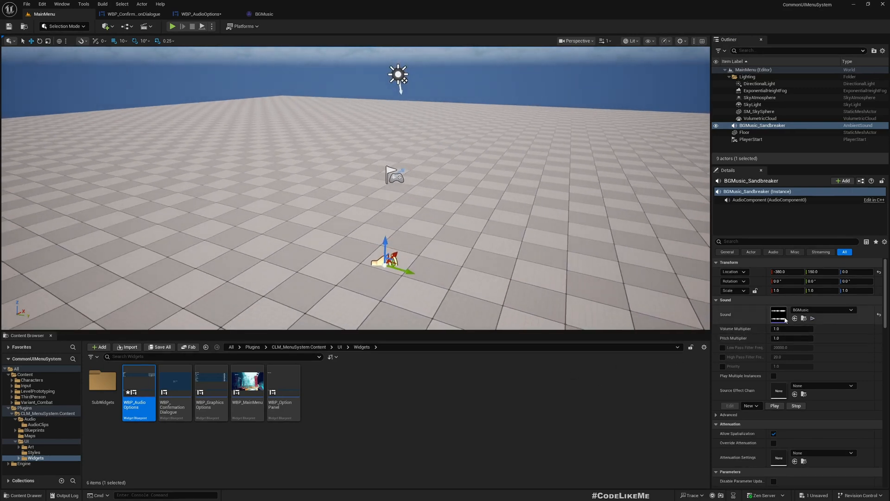
{"action": "left_click", "coordinate": [263, 14]}
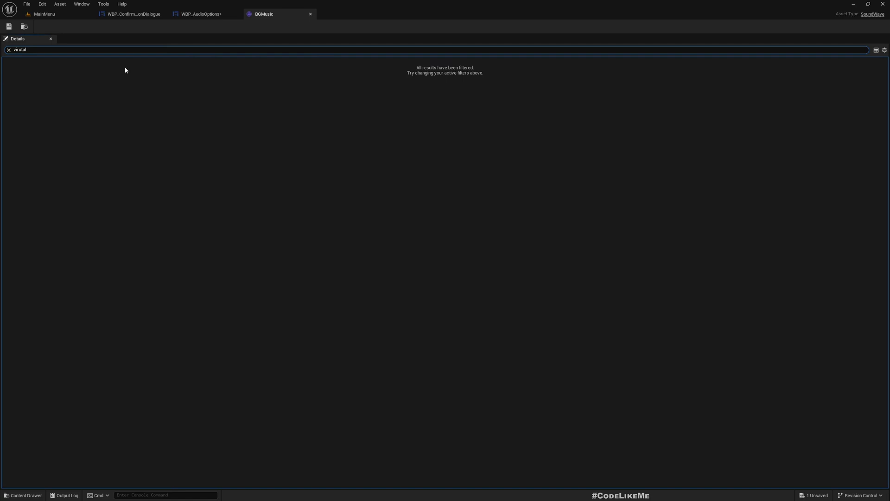
Set BGMusic's Virtualization Mode from Restart to Play when Silent and save the asset
{"action": "key", "text": "Backspace"}
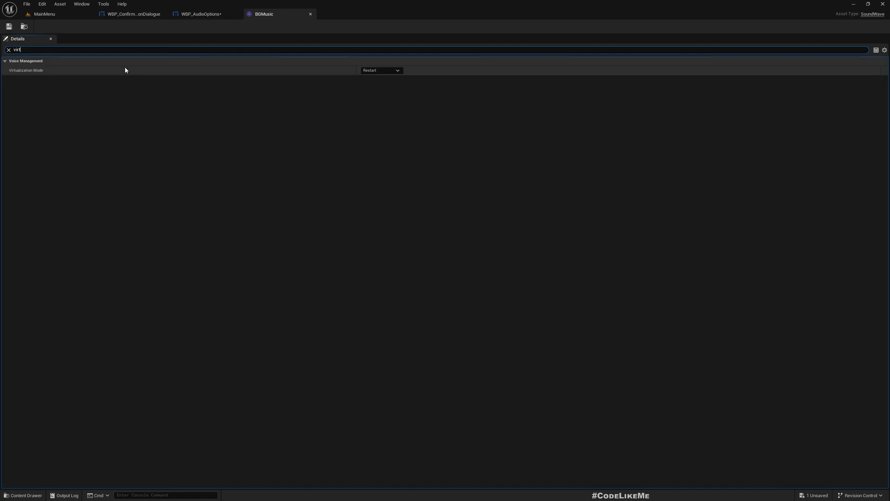
{"action": "mouse_move", "coordinate": [26, 70]}
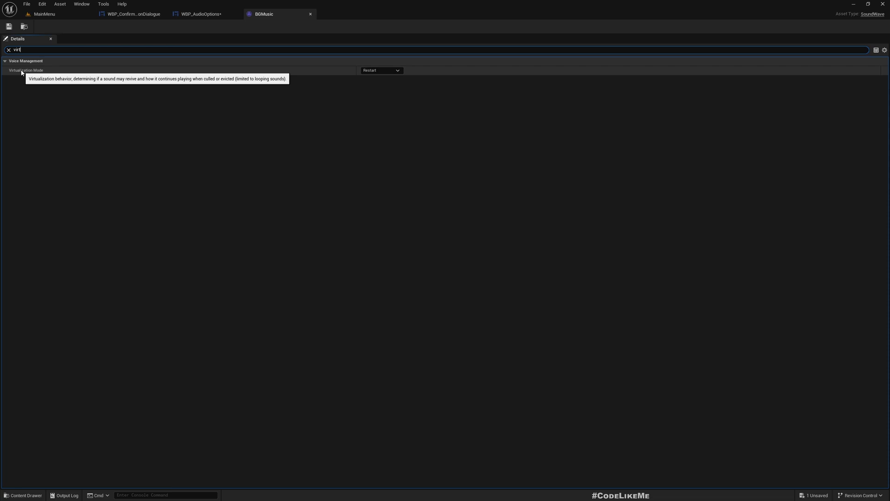
{"action": "mouse_move", "coordinate": [375, 78]}
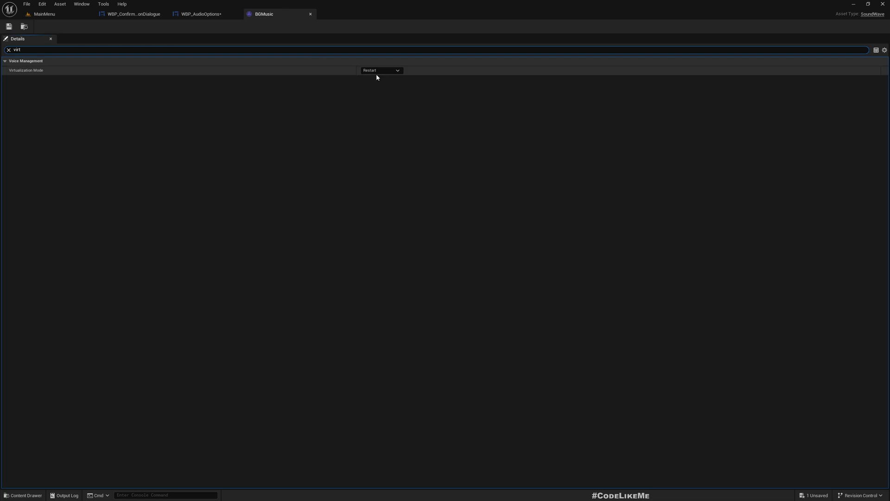
{"action": "mouse_move", "coordinate": [397, 80]}
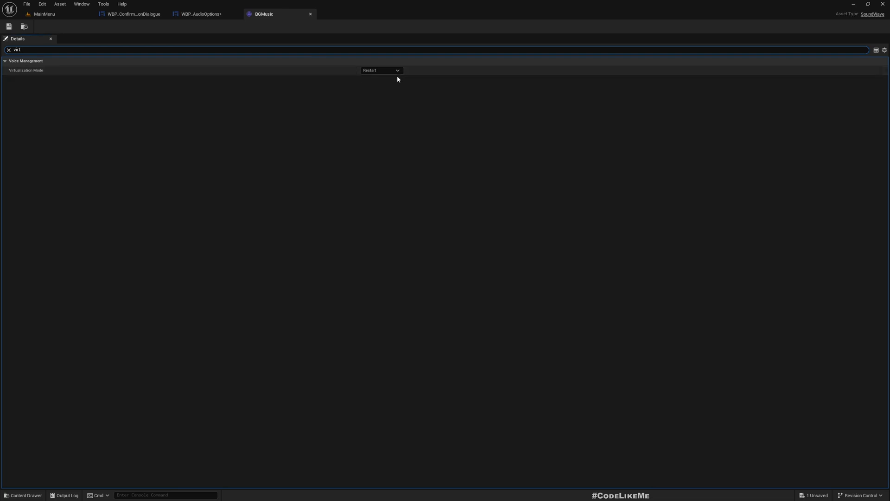
{"action": "left_click", "coordinate": [380, 70]}
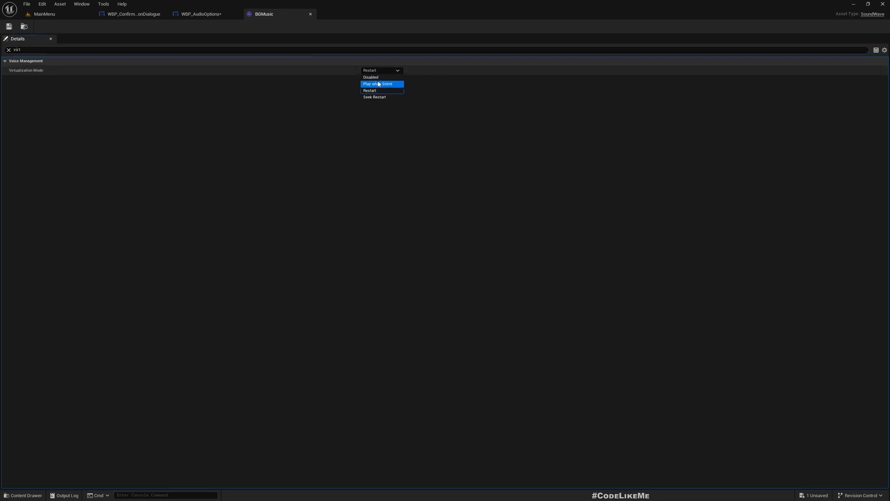
{"action": "mouse_move", "coordinate": [385, 88]}
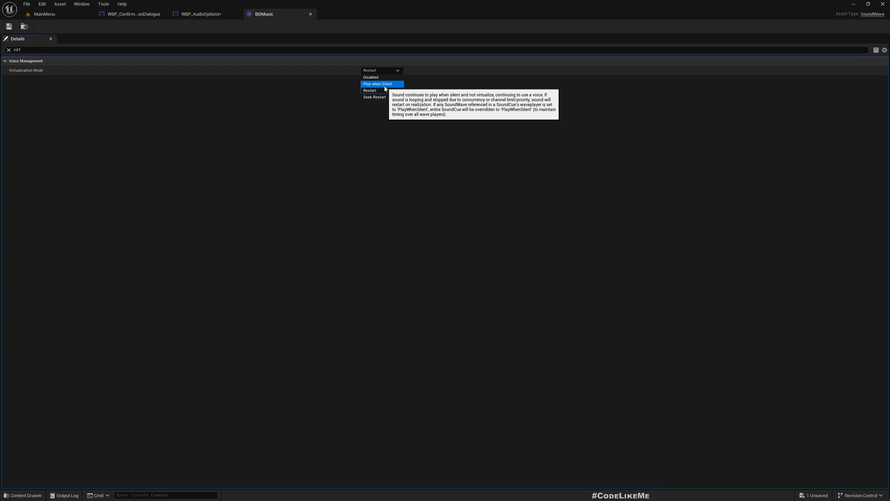
{"action": "left_click", "coordinate": [377, 84]}
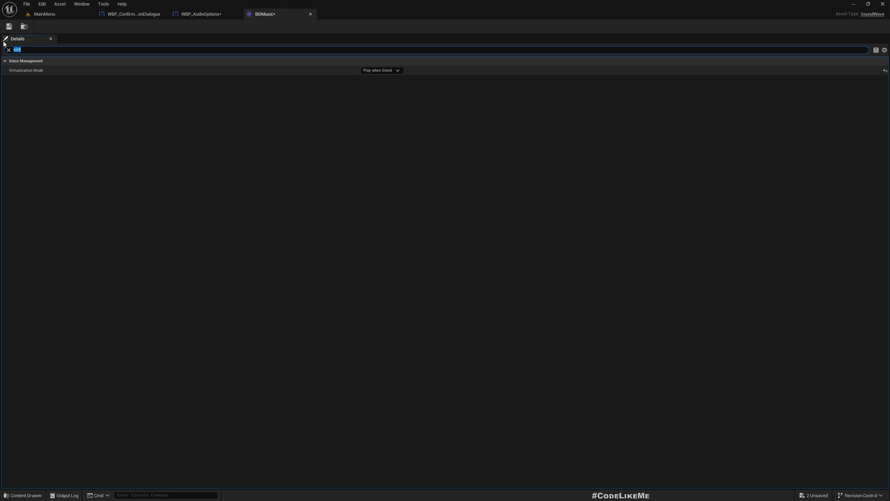
{"action": "left_click", "coordinate": [45, 14]}
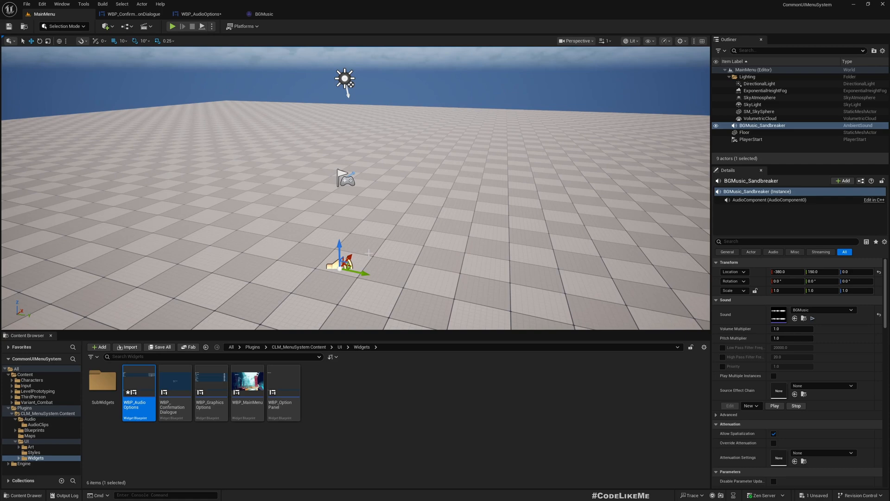
{"action": "mouse_move", "coordinate": [241, 278]}
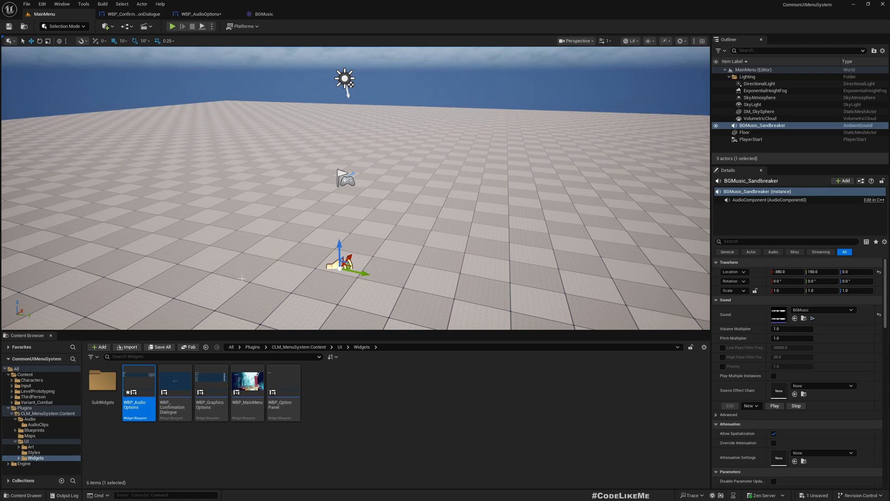
{"action": "mouse_move", "coordinate": [174, 11]}
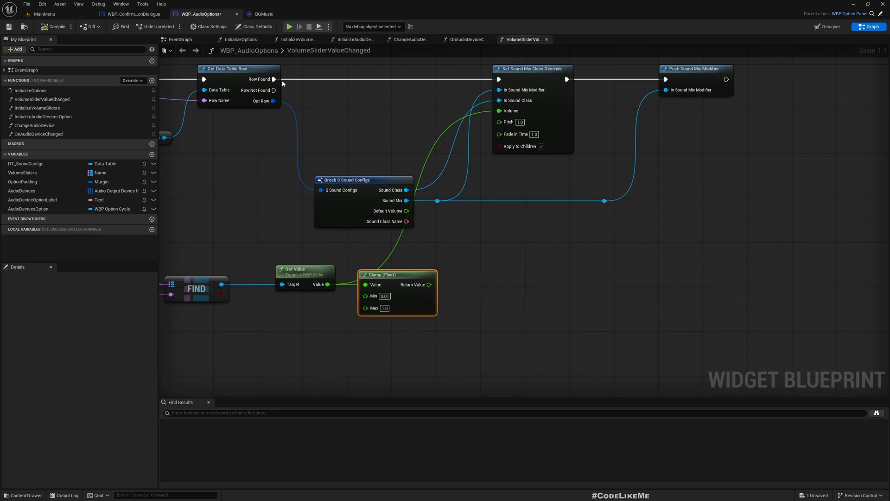
Return to the MainMenu level and start the game preview
{"action": "left_click", "coordinate": [45, 14]}
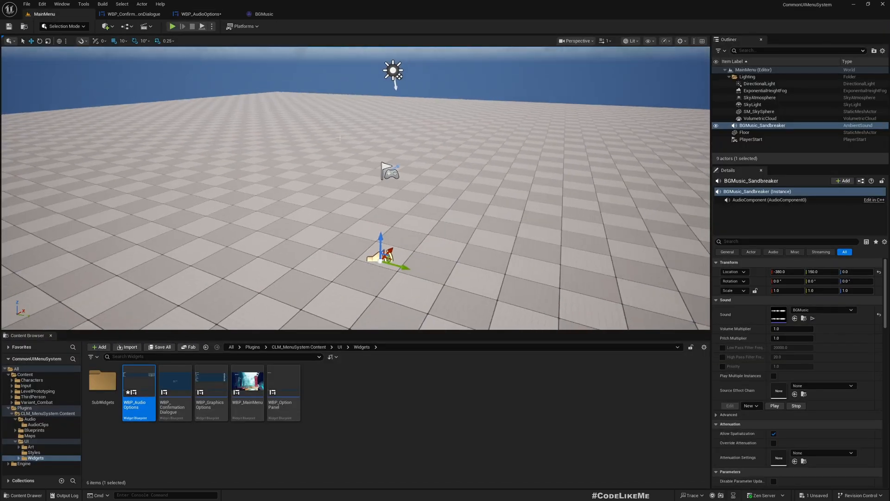
{"action": "left_click", "coordinate": [173, 26]}
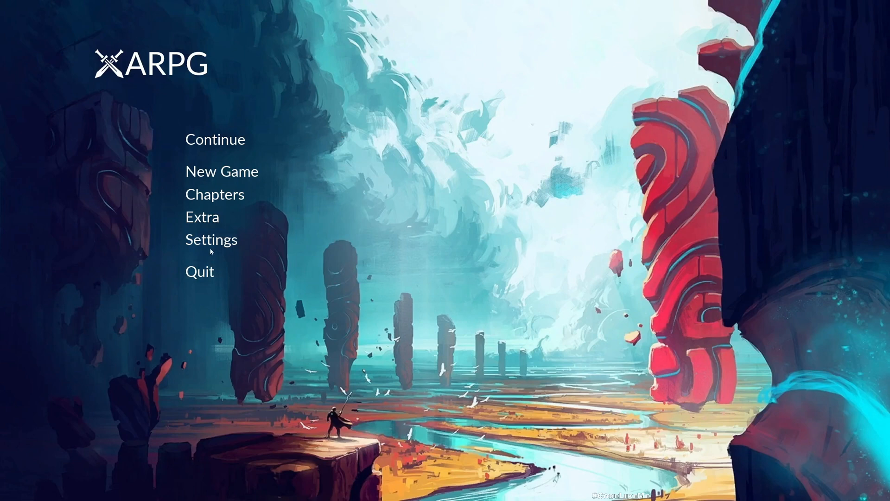
Open Settings in the running menu to reach the Audio Options screen
{"action": "left_click", "coordinate": [210, 240]}
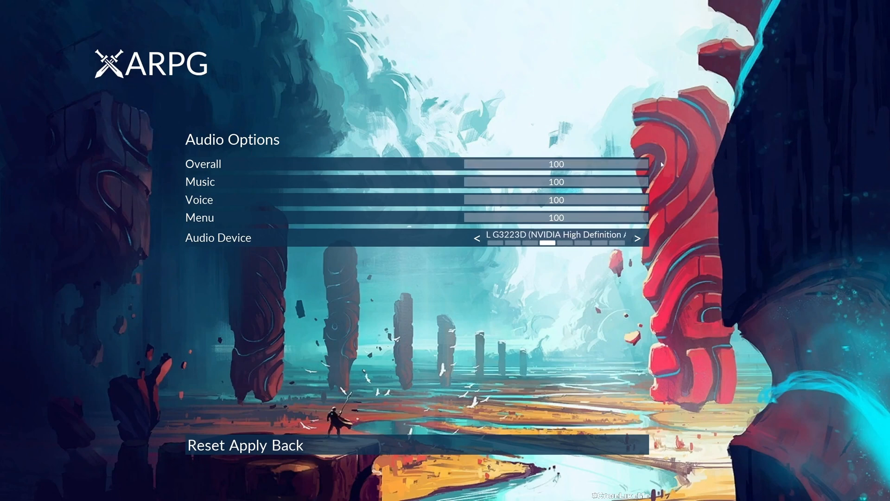
{"action": "left_click", "coordinate": [636, 238]}
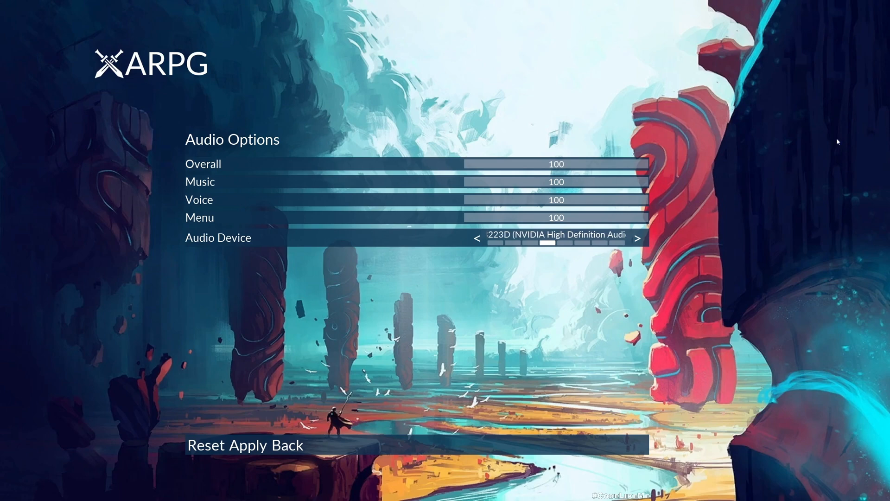
{"action": "left_click", "coordinate": [477, 239]}
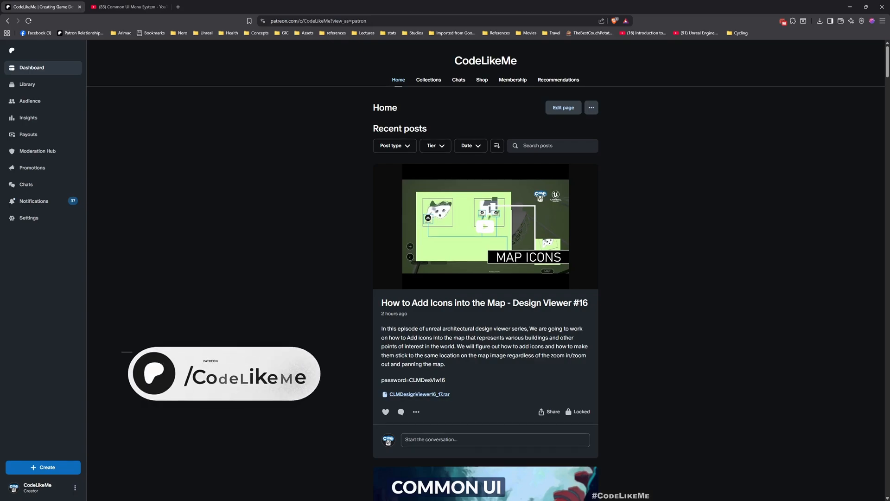
Scroll the Patreon posts, then browse the Common UI Menu System playlist on YouTube
{"action": "scroll", "scroll_direction": "down", "scroll_amount": 3}
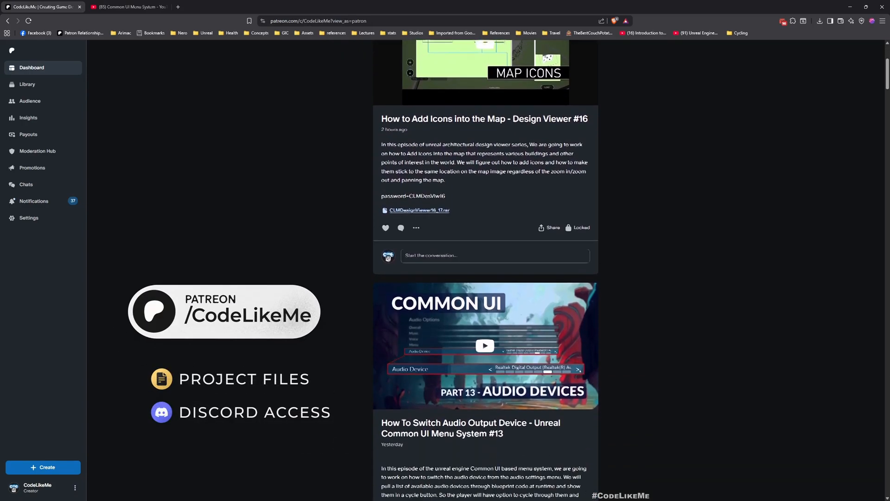
{"action": "scroll", "scroll_direction": "down", "scroll_amount": 3}
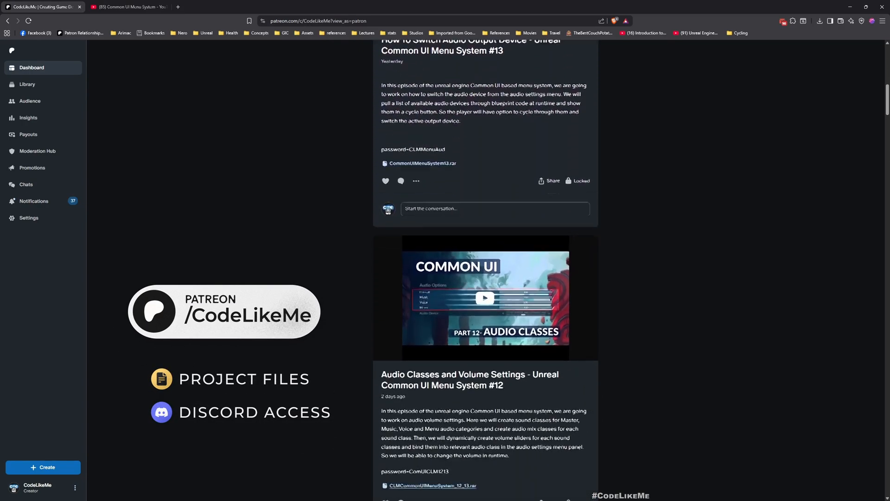
{"action": "left_click", "coordinate": [125, 6]}
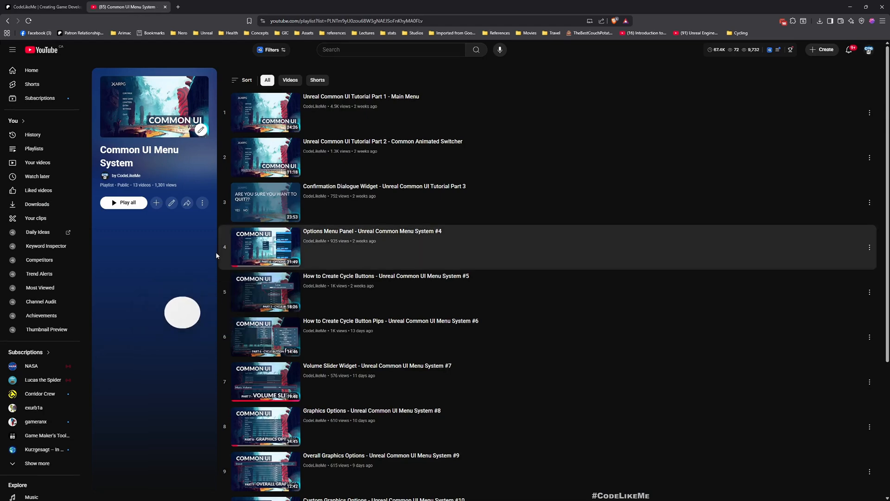
{"action": "scroll", "scroll_direction": "down", "scroll_amount": 3}
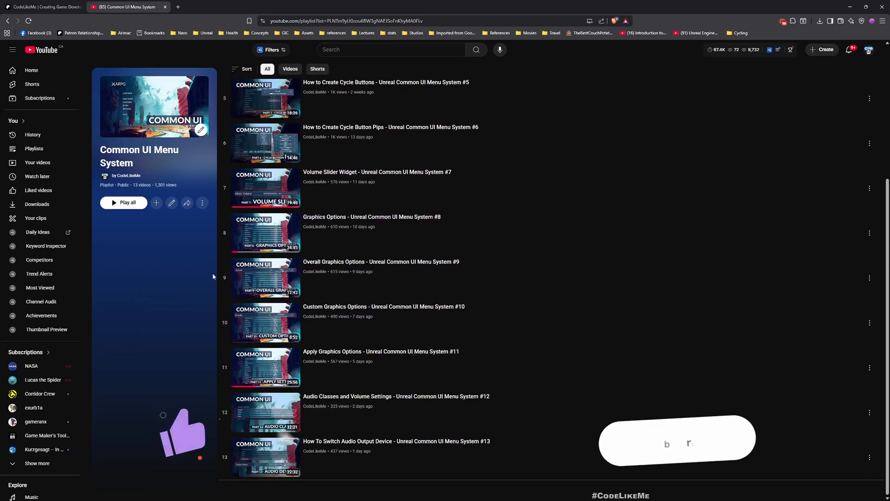